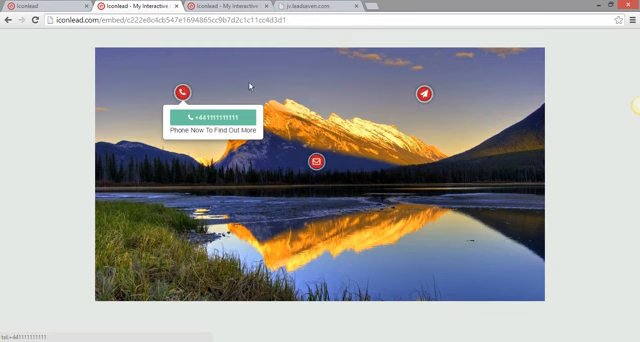
Try the lake demo's mailing-list hotspot, then play and pause the Scotland holiday video
{"action": "left_click", "coordinate": [318, 162]}
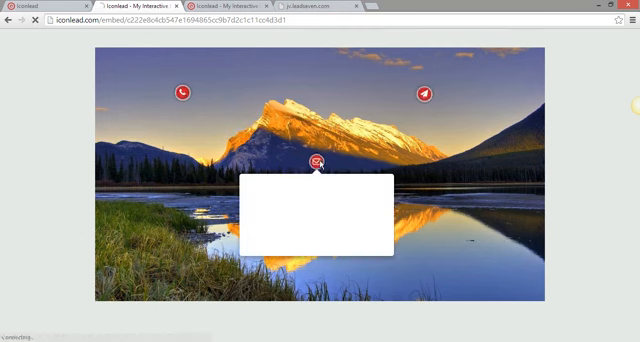
{"action": "left_click", "coordinate": [319, 162]}
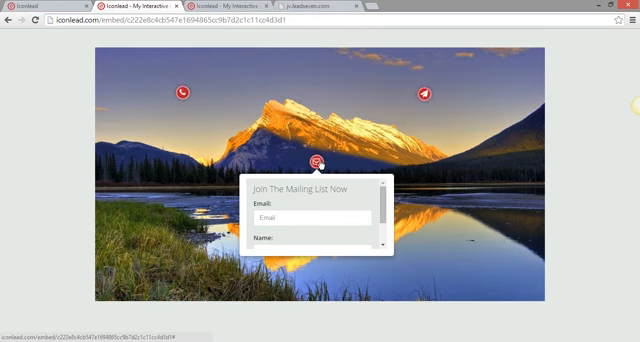
{"action": "left_click", "coordinate": [423, 94]}
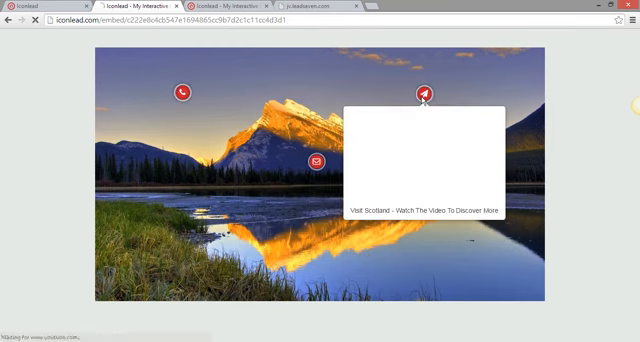
{"action": "left_click", "coordinate": [424, 93]}
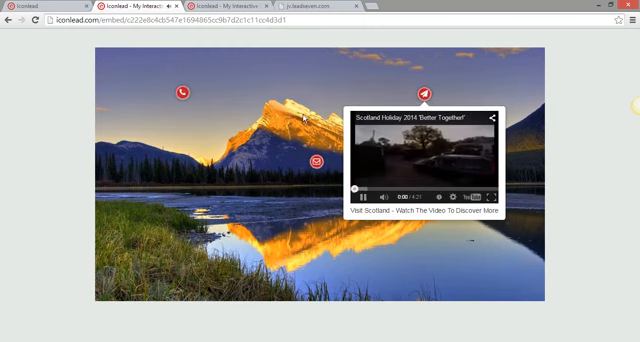
{"action": "left_click", "coordinate": [357, 195]}
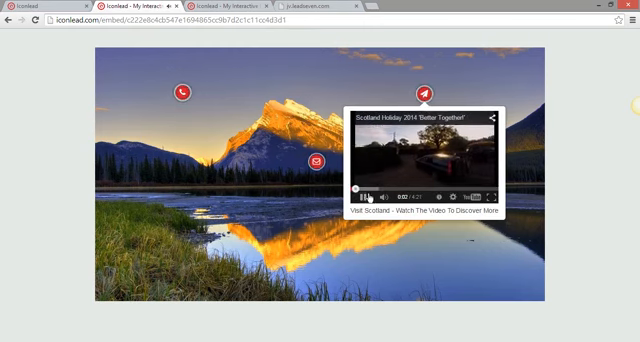
{"action": "left_click", "coordinate": [318, 161]}
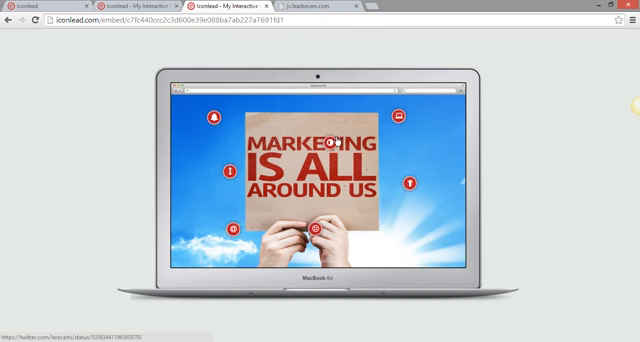
Open the laptop demo's Soundcloud, lower-left photo and YouTube hotspots, then bring up the LeadSeven page
{"action": "left_click", "coordinate": [215, 119]}
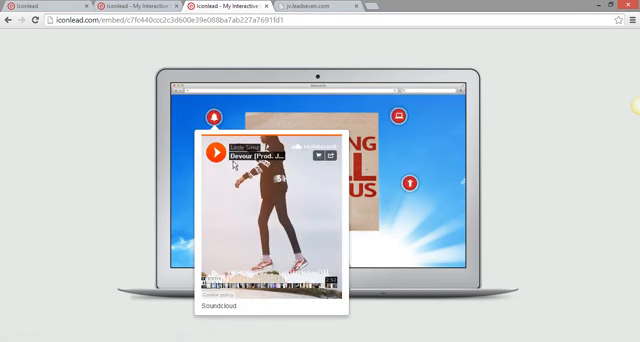
{"action": "left_click", "coordinate": [212, 153]}
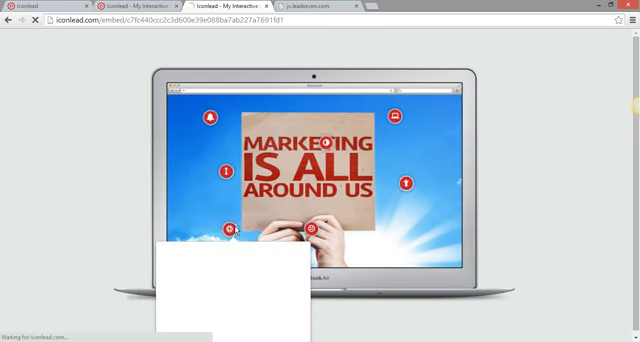
{"action": "left_click", "coordinate": [322, 228]}
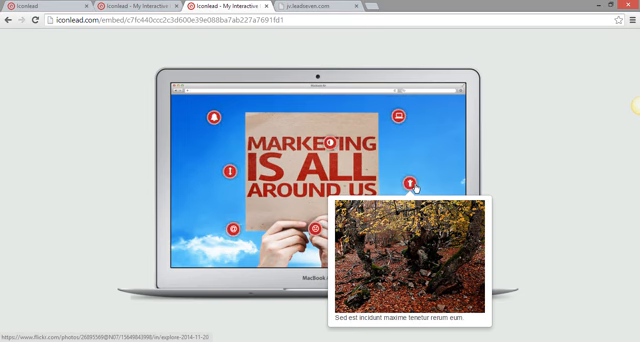
{"action": "left_click", "coordinate": [401, 114]}
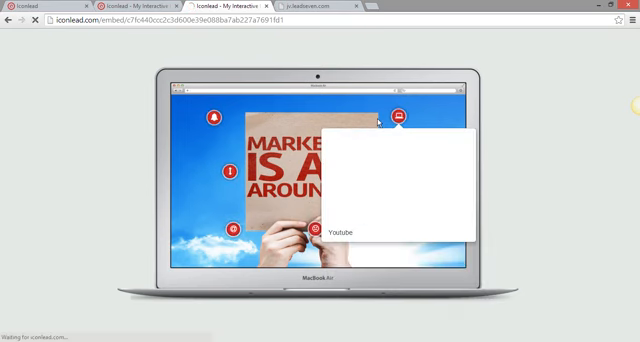
{"action": "left_click", "coordinate": [404, 117]}
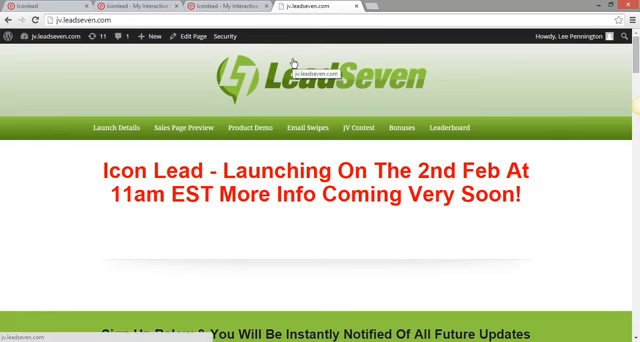
Scroll to the parrot image on the LeadSeven page and try its envelope signup hotspot
{"action": "scroll", "scroll_direction": "down", "scroll_amount": 3}
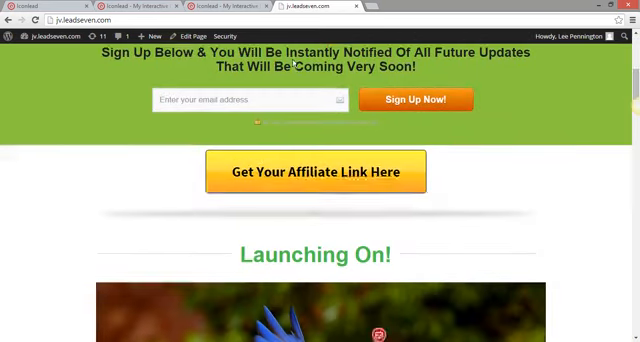
{"action": "scroll", "scroll_direction": "down", "scroll_amount": 3}
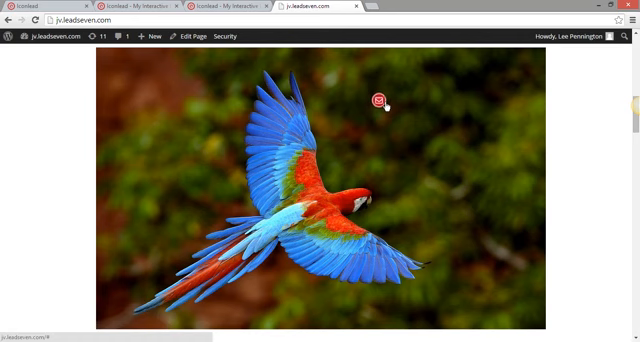
{"action": "left_click", "coordinate": [379, 101]}
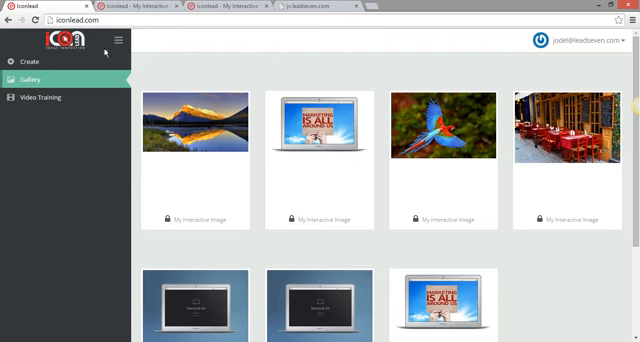
{"action": "mouse_move", "coordinate": [364, 137]}
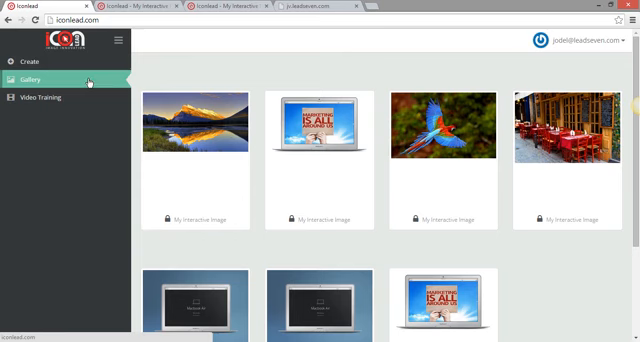
Create a new interactive image by uploading the beach file from the Pictures folder
{"action": "left_click", "coordinate": [28, 61]}
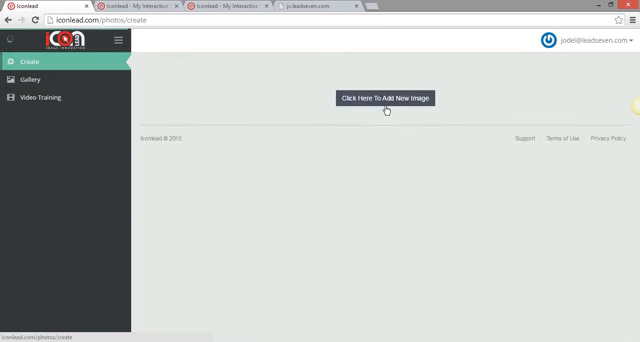
{"action": "left_click", "coordinate": [388, 98]}
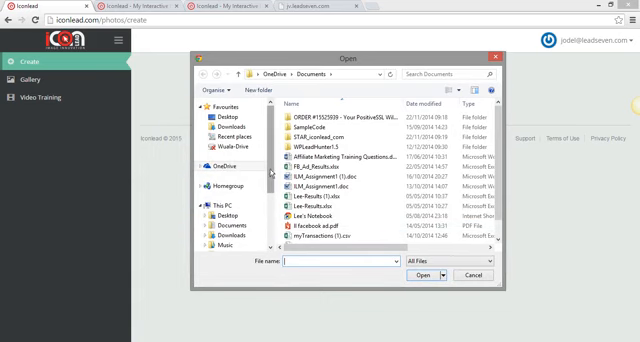
{"action": "left_click", "coordinate": [227, 212]}
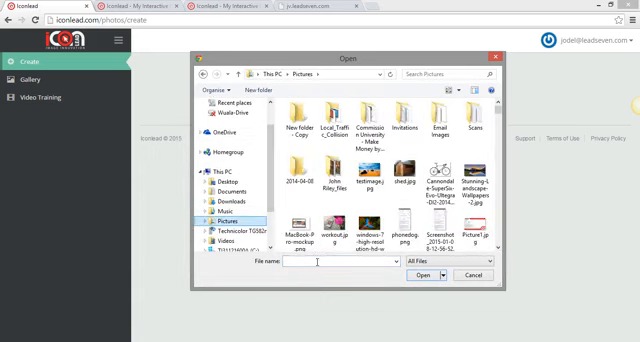
{"action": "type", "text": "te"}
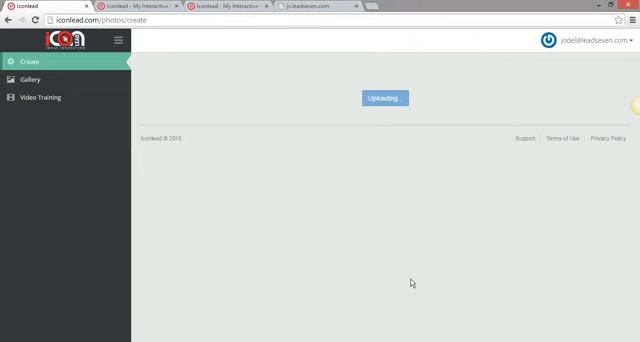
{"action": "mouse_move", "coordinate": [181, 224]}
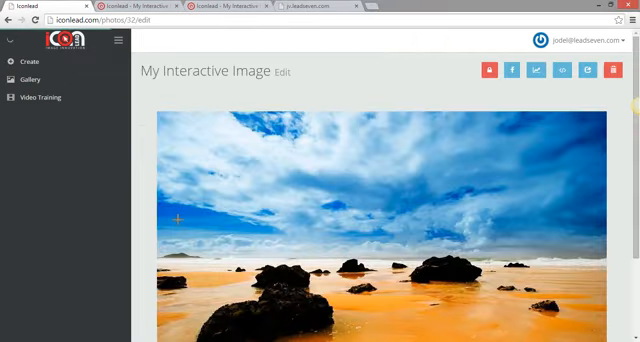
Choose an icon from the dropdown for the beach photo's new hotspot
{"action": "scroll", "scroll_direction": "down", "scroll_amount": 3}
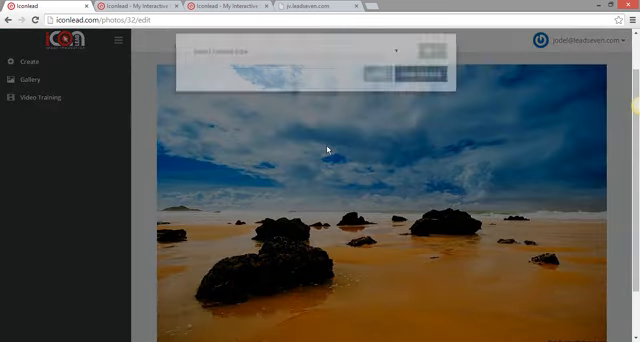
{"action": "left_click", "coordinate": [429, 60]}
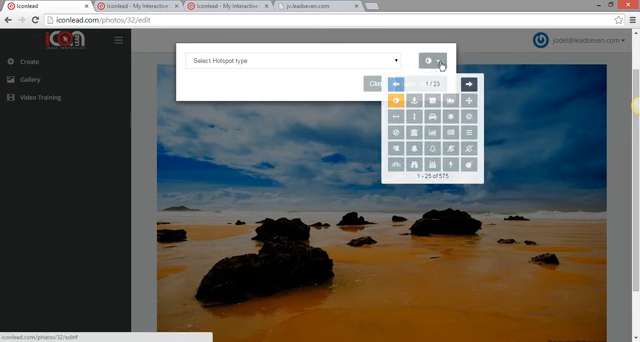
{"action": "left_click", "coordinate": [433, 58]}
{"action": "type", "text": "www.youtube.com"}
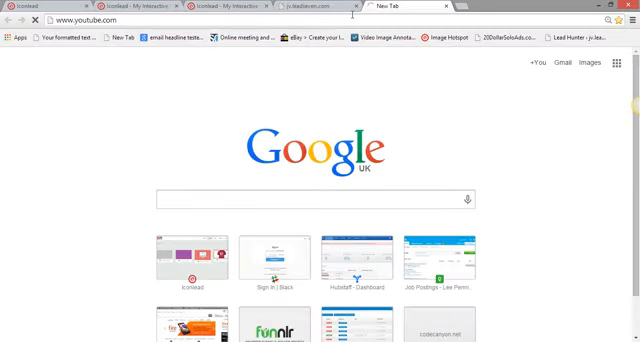
Load the YouTube website to find the LifeSkills video
{"action": "key", "text": "Return"}
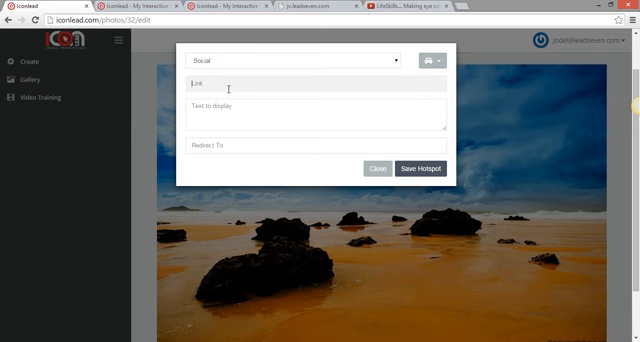
Link the hotspot to youtube.com/watch?v=VTJh7bMU2UM with 'Watch Here' text and save it
{"action": "type", "text": "https://www.youtube.com/watch?v=VTJh7bMU2UM"}
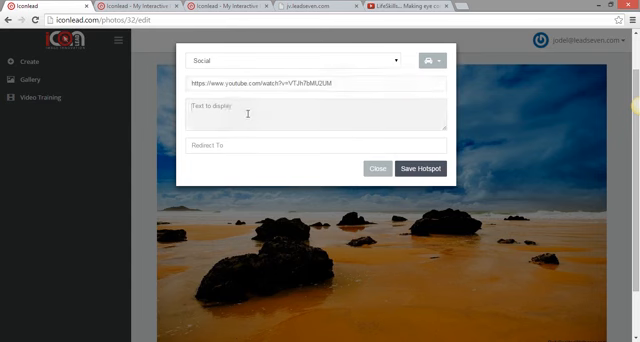
{"action": "type", "text": "Watch"}
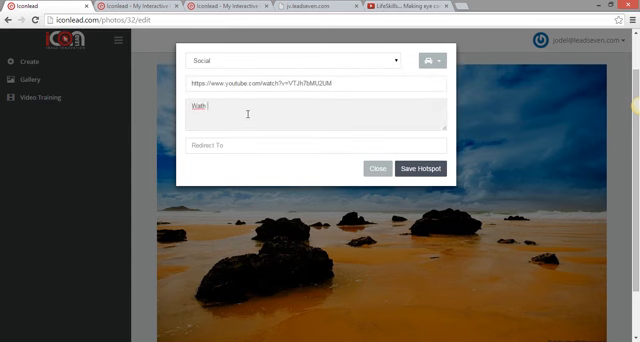
{"action": "type", "text": "Here"}
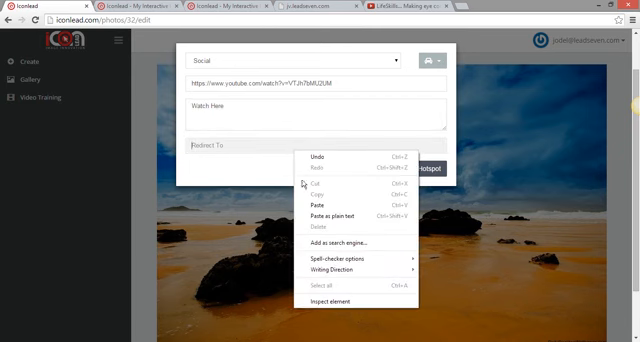
{"action": "left_click", "coordinate": [327, 203]}
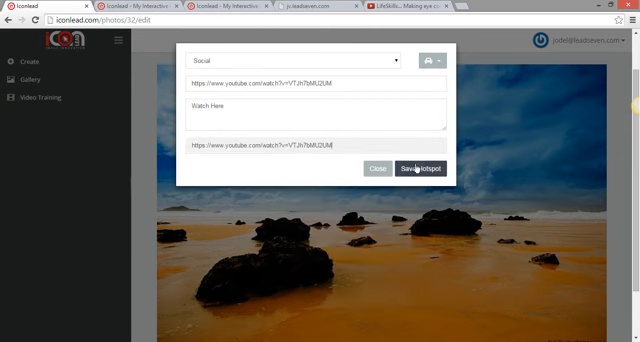
{"action": "left_click", "coordinate": [422, 167]}
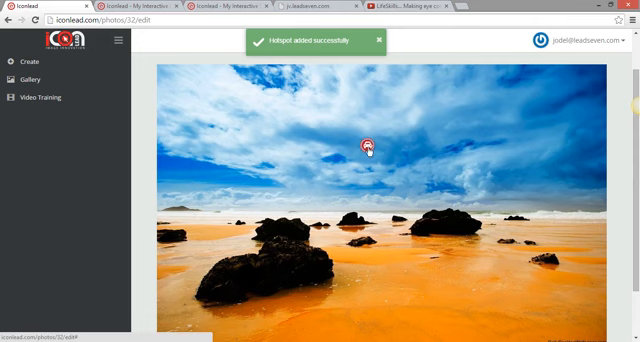
Drag the video hotspot above the horizon, give it a new icon, and place another sky hotspot
{"action": "left_click_drag", "start_coordinate": [368, 148], "coordinate": [222, 125]}
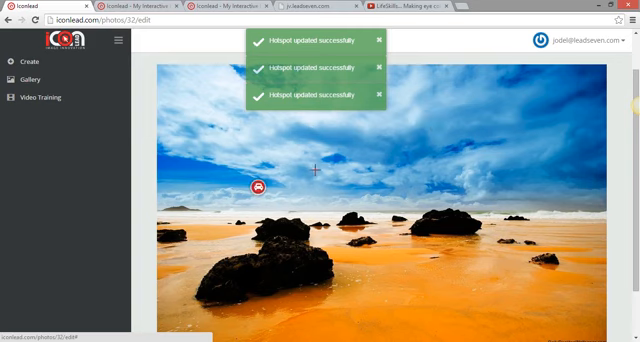
{"action": "left_click", "coordinate": [260, 188]}
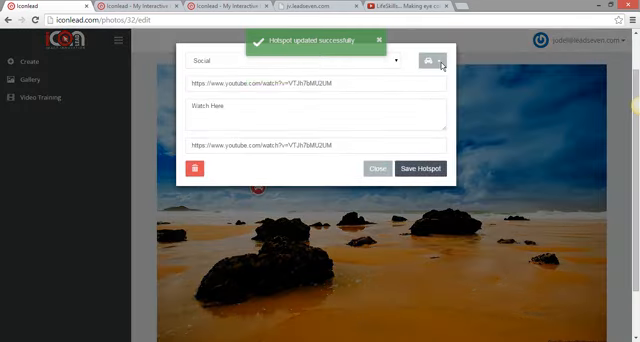
{"action": "left_click", "coordinate": [443, 63]}
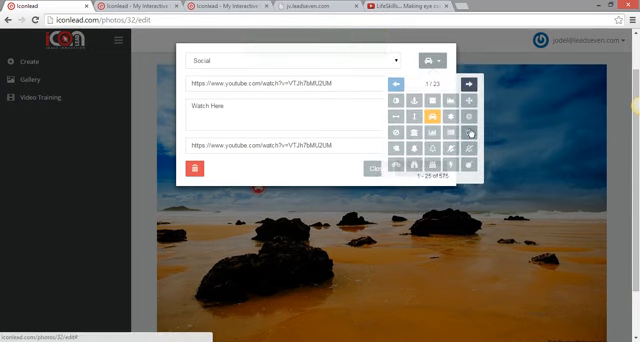
{"action": "left_click", "coordinate": [478, 79]}
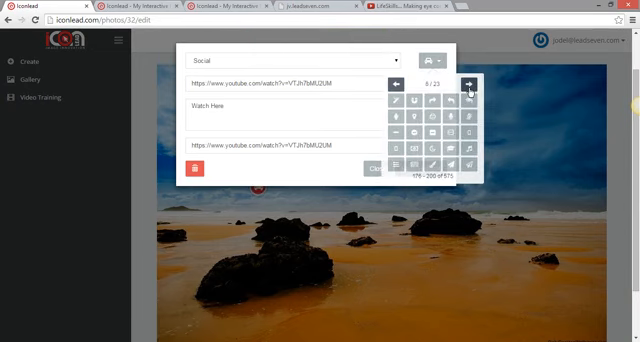
{"action": "left_click", "coordinate": [471, 83]}
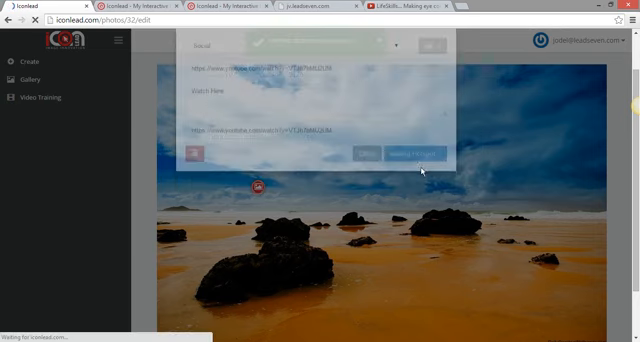
{"action": "left_click", "coordinate": [423, 157]}
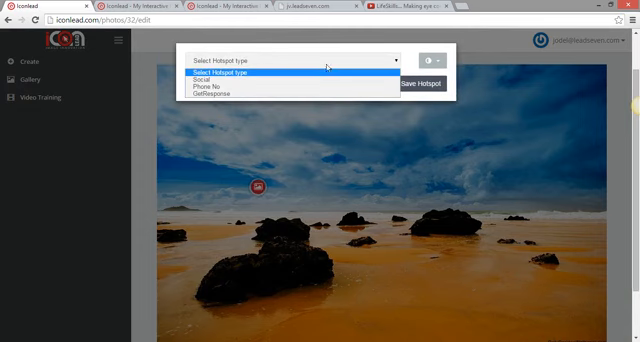
Make it a GetResponse form 'Sign Up Here For More Info', message 'Thanks', list leadseven_blog
{"action": "left_click", "coordinate": [219, 99]}
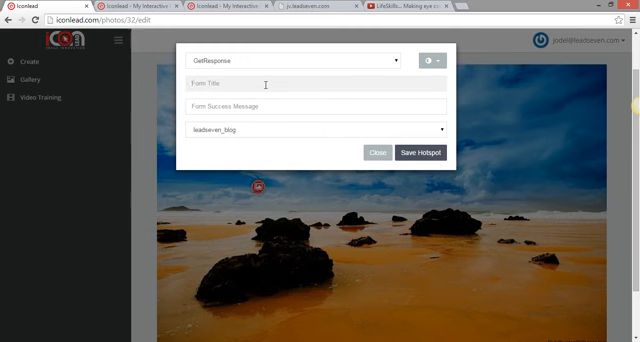
{"action": "type", "text": "Sign Up Here For"}
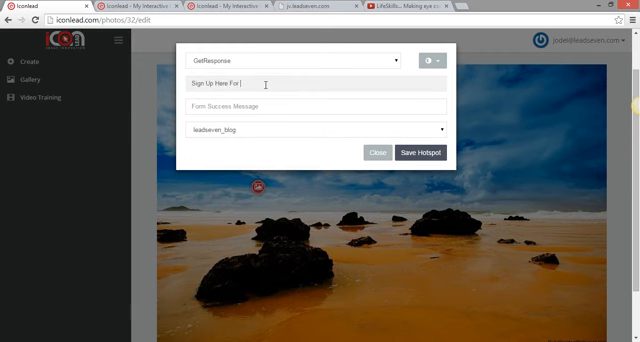
{"action": "type", "text": "More Info"}
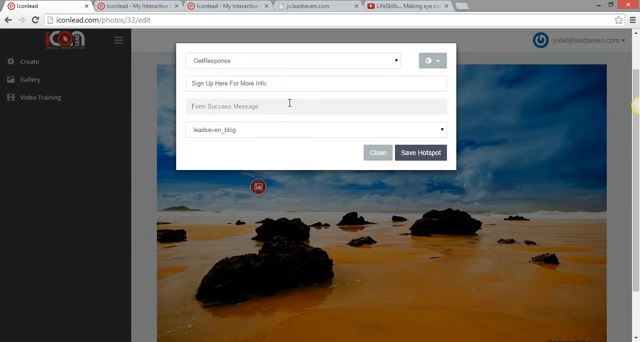
{"action": "type", "text": "Thanks"}
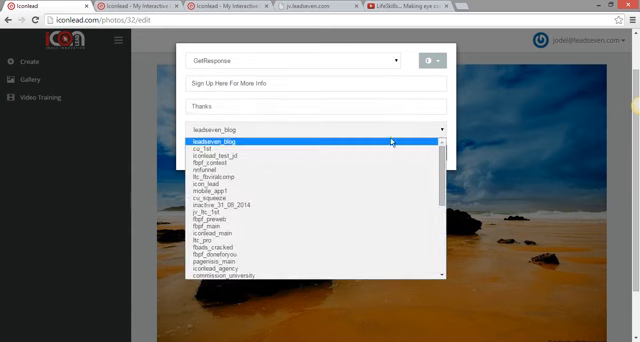
{"action": "left_click", "coordinate": [231, 140]}
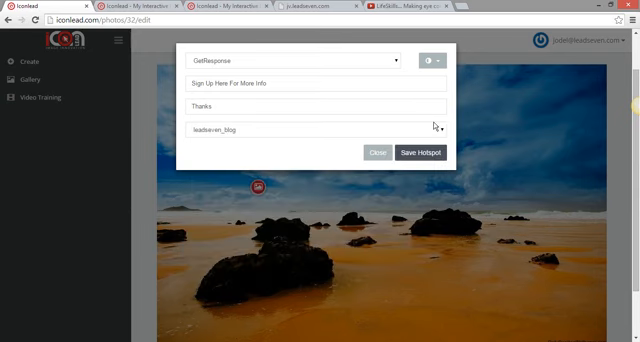
{"action": "left_click", "coordinate": [420, 153]}
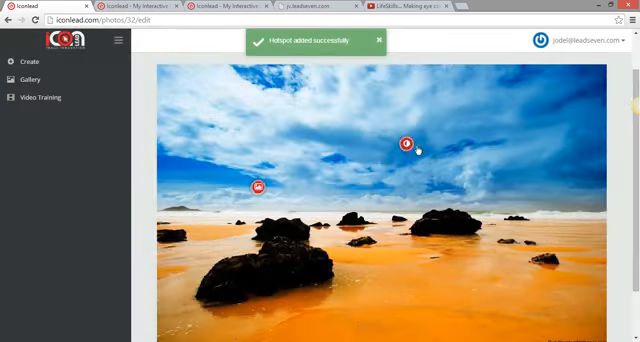
Save an upper-sky phone hotspot with a United Kingdom number and 'Call me now' text
{"action": "left_click", "coordinate": [408, 141]}
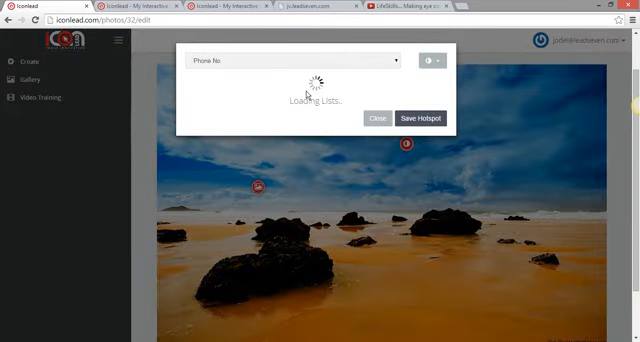
{"action": "left_click", "coordinate": [197, 83]}
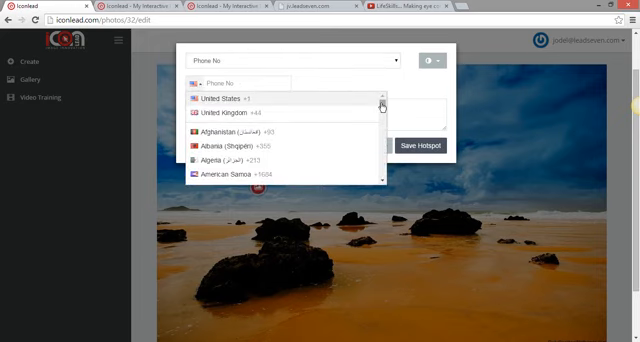
{"action": "scroll", "scroll_direction": "down", "scroll_amount": 3}
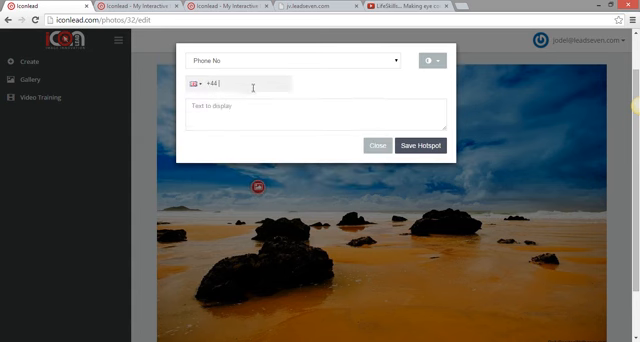
{"action": "type", "text": "95"}
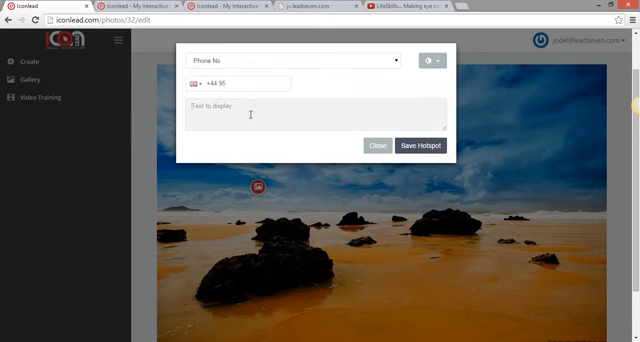
{"action": "type", "text": "Call me now"}
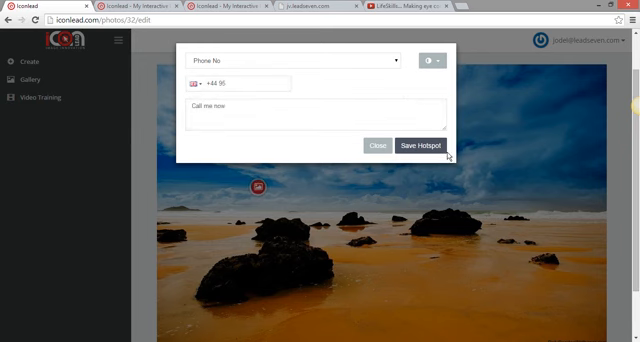
{"action": "left_click", "coordinate": [422, 145]}
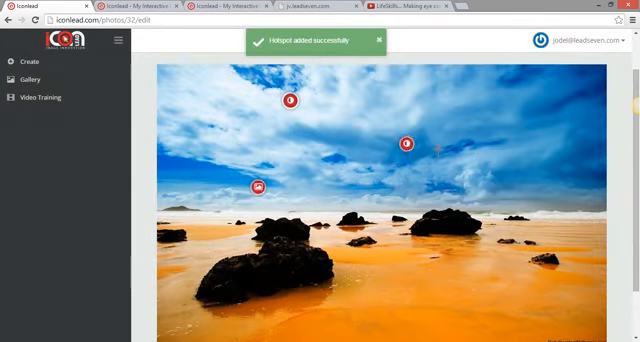
Copy the beach photo's share link from the Share Image dialog
{"action": "left_click", "coordinate": [290, 100]}
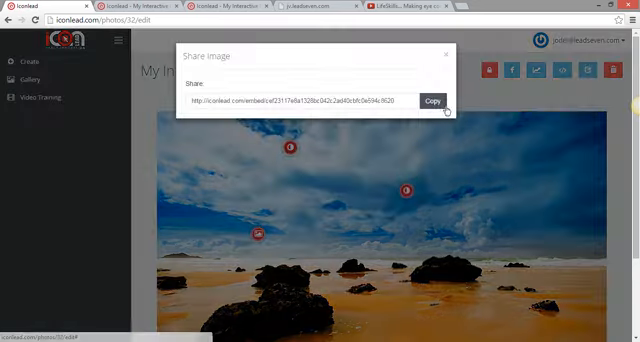
{"action": "left_click", "coordinate": [432, 101]}
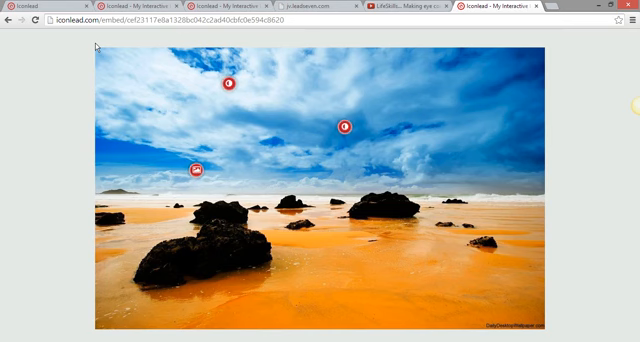
{"action": "mouse_move", "coordinate": [267, 97]}
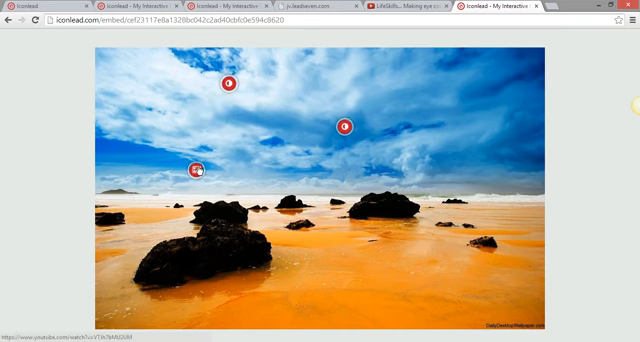
Open the shared photo's video hotspot and play the LifeSkills YouTube video
{"action": "left_click", "coordinate": [345, 126]}
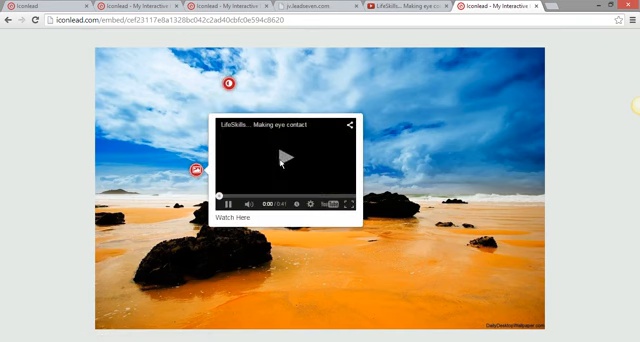
{"action": "left_click", "coordinate": [289, 153]}
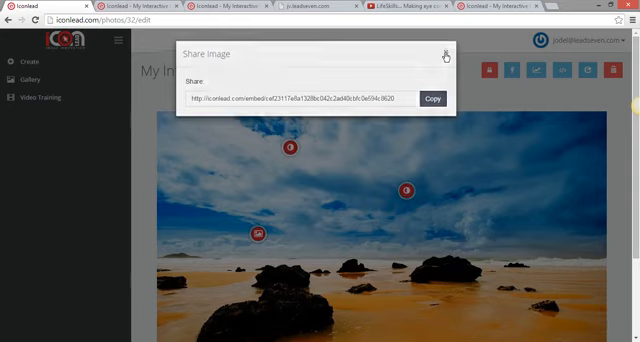
View a blog-embedded image, then copy the beach photo's 500x300 iframe embed code
{"action": "left_click", "coordinate": [563, 71]}
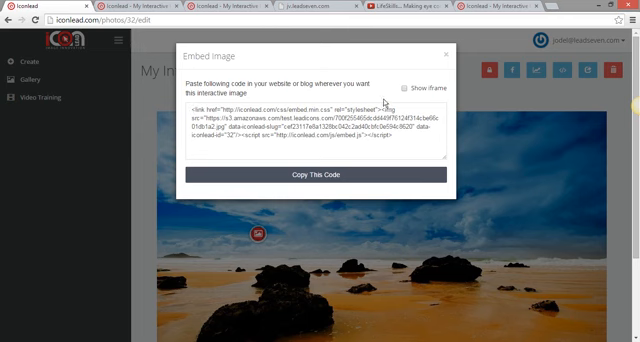
{"action": "left_click", "coordinate": [320, 173]}
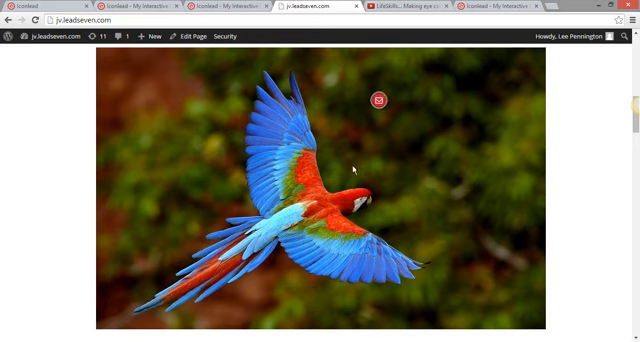
{"action": "left_click", "coordinate": [378, 99]}
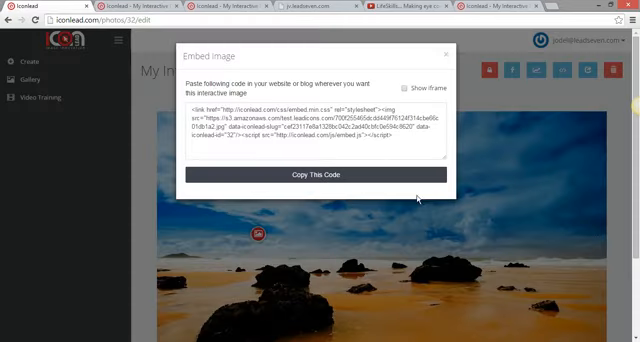
{"action": "left_click", "coordinate": [410, 85]}
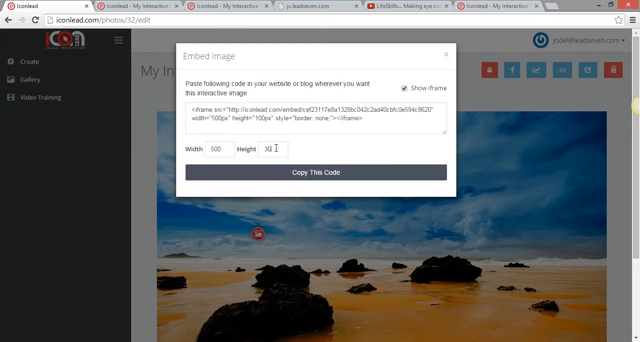
{"action": "left_click", "coordinate": [320, 177]}
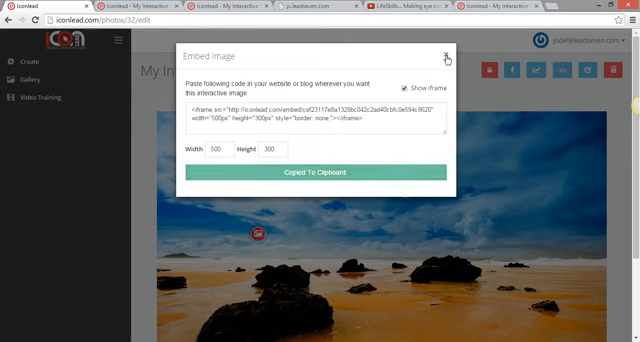
{"action": "left_click", "coordinate": [449, 51]}
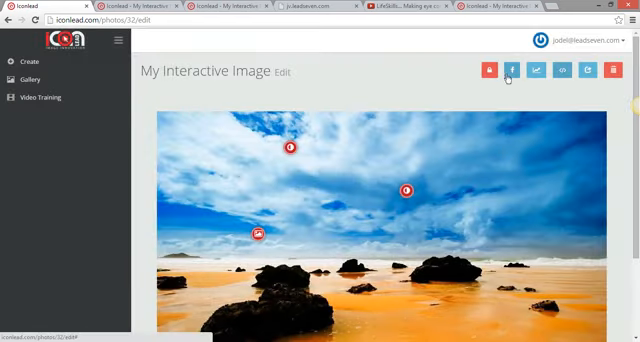
{"action": "left_click", "coordinate": [512, 71]}
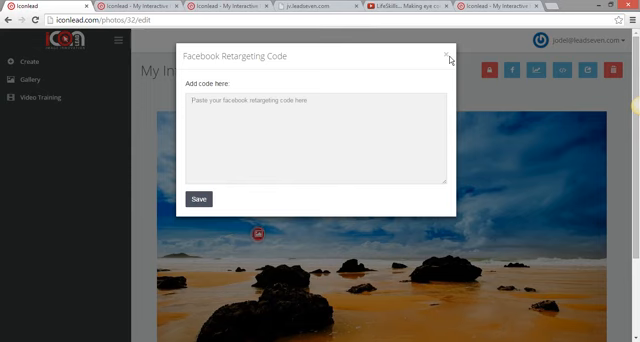
{"action": "left_click", "coordinate": [449, 54]}
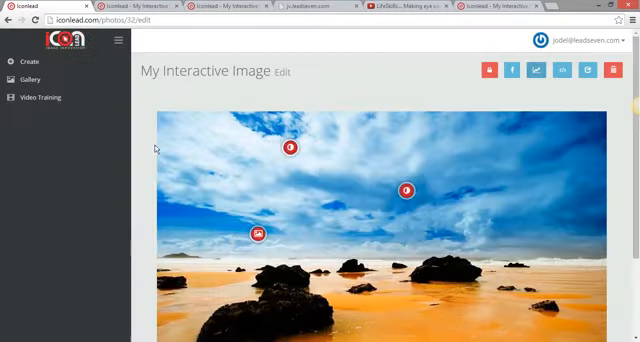
Go to the Gallery and scroll an image's analytics to the visitors-by-country map
{"action": "left_click", "coordinate": [31, 80]}
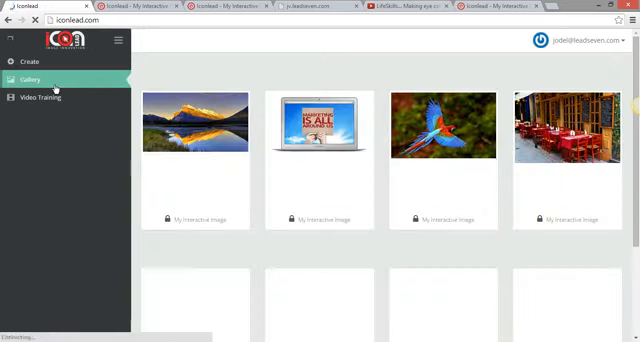
{"action": "scroll", "scroll_direction": "down", "scroll_amount": 3}
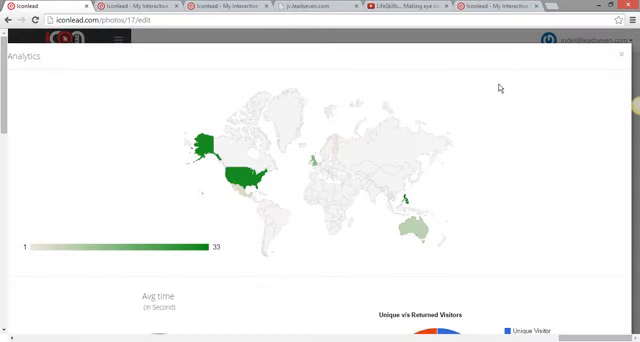
{"action": "scroll", "scroll_direction": "down", "scroll_amount": 3}
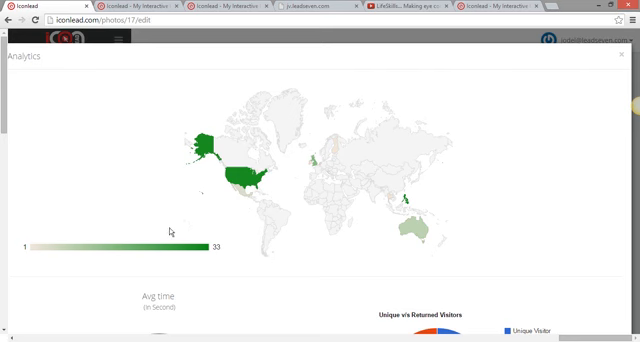
{"action": "mouse_move", "coordinate": [300, 167]}
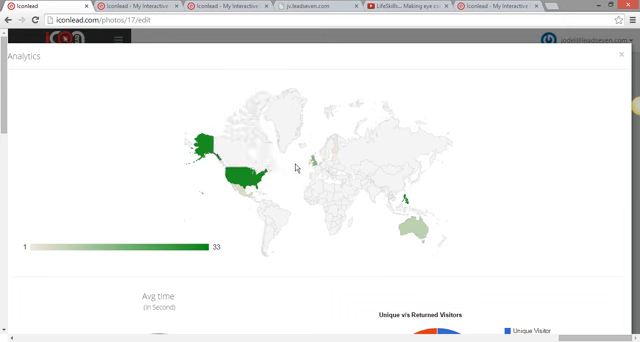
{"action": "mouse_move", "coordinate": [360, 197]}
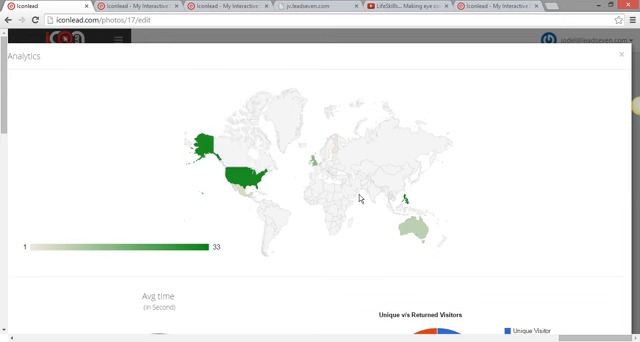
{"action": "scroll", "scroll_direction": "down", "scroll_amount": 3}
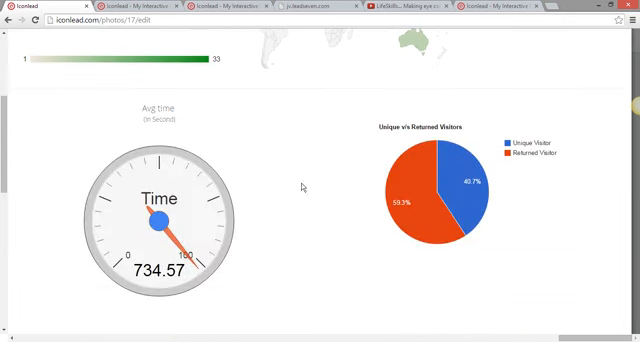
{"action": "mouse_move", "coordinate": [197, 152]}
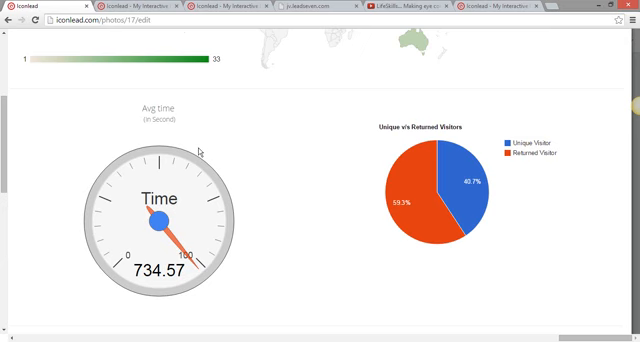
Scroll to traffic by date, the link click-count table, and device, OS and browser charts
{"action": "scroll", "scroll_direction": "down", "scroll_amount": 3}
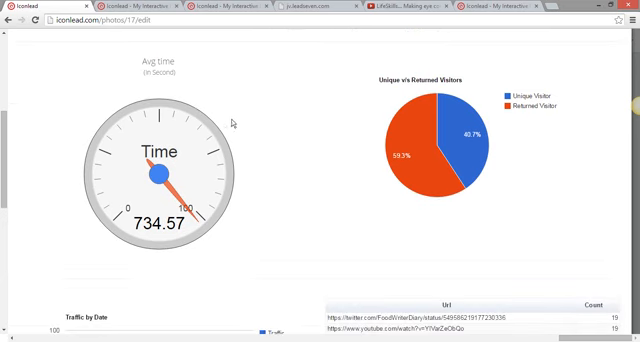
{"action": "mouse_move", "coordinate": [568, 125]}
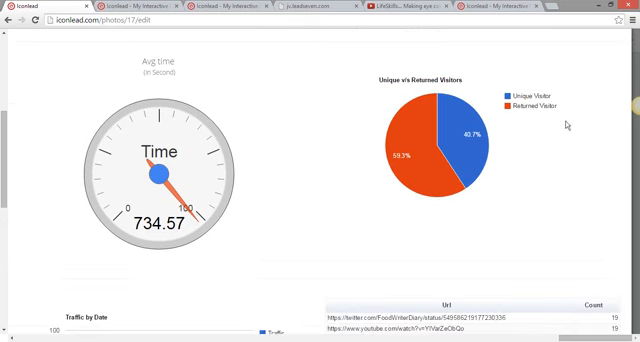
{"action": "scroll", "scroll_direction": "down", "scroll_amount": 3}
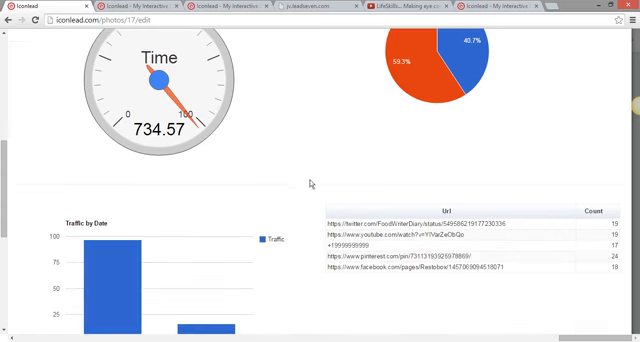
{"action": "scroll", "scroll_direction": "down", "scroll_amount": 3}
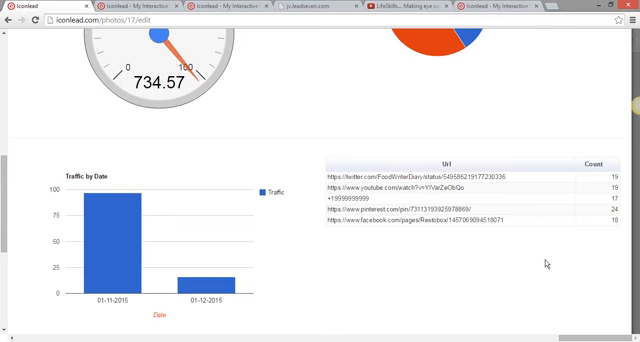
{"action": "scroll", "scroll_direction": "down", "scroll_amount": 3}
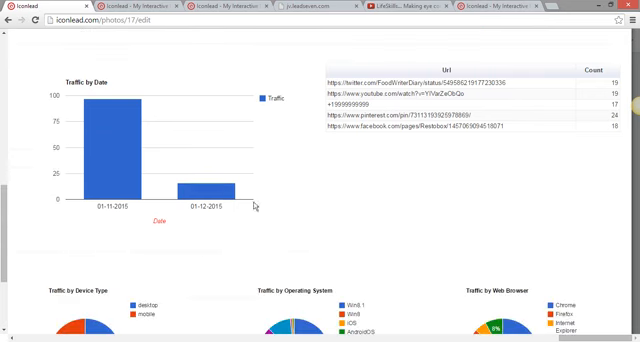
{"action": "scroll", "scroll_direction": "down", "scroll_amount": 3}
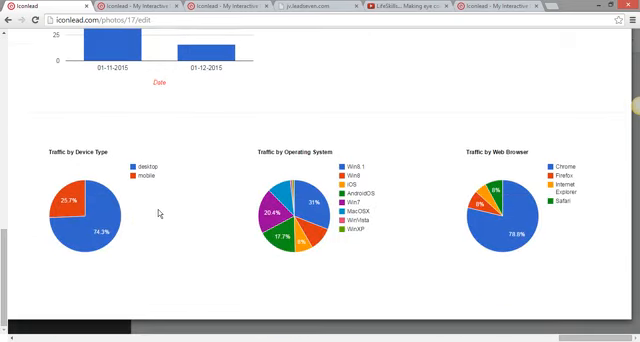
{"action": "mouse_move", "coordinate": [100, 180]}
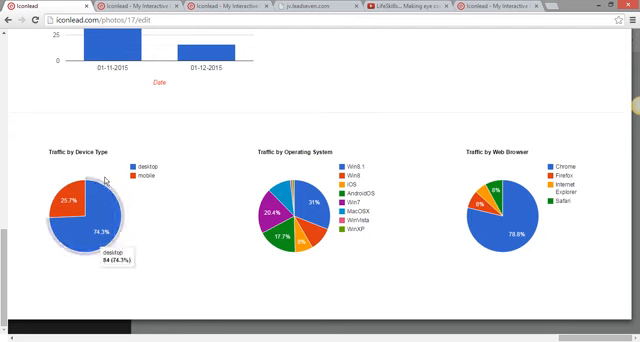
{"action": "mouse_move", "coordinate": [345, 152]}
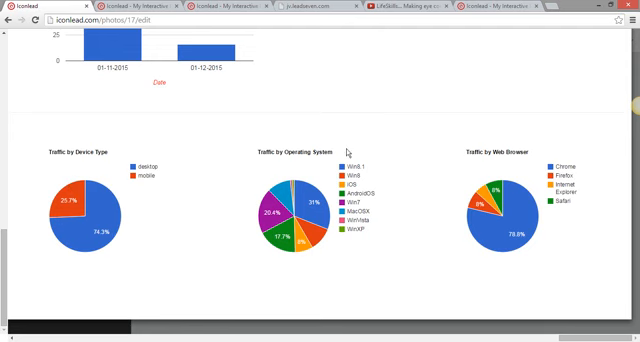
{"action": "mouse_move", "coordinate": [368, 239]}
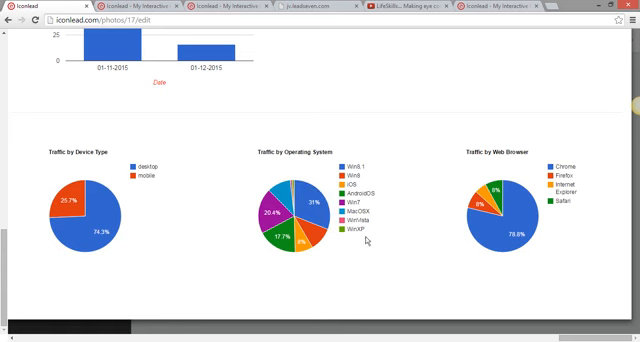
{"action": "mouse_move", "coordinate": [525, 150]}
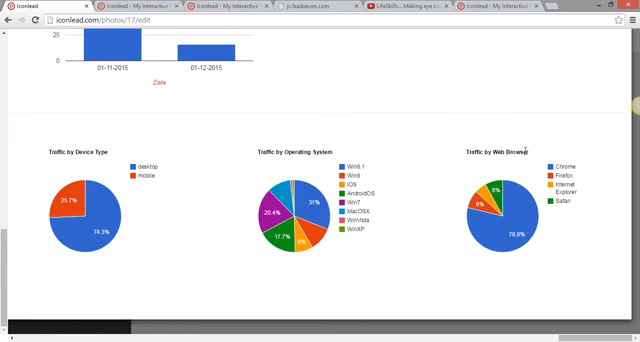
{"action": "mouse_move", "coordinate": [427, 173]}
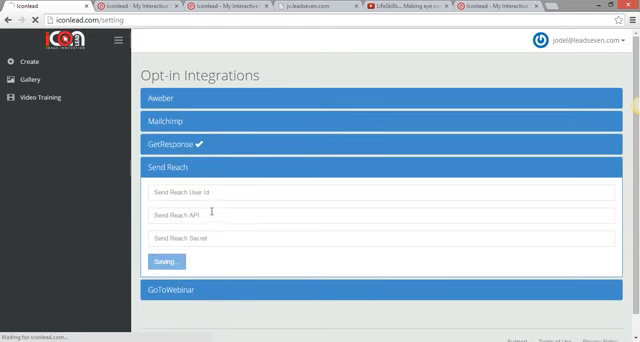
Preview the GoToWebinar Citrix login, return to the integration settings, and hide the sidebar
{"action": "left_click", "coordinate": [158, 264]}
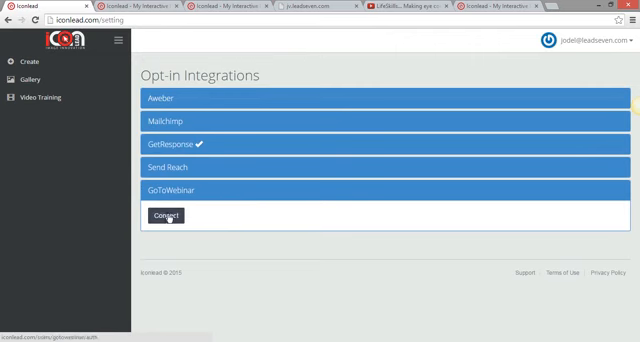
{"action": "left_click", "coordinate": [160, 216]}
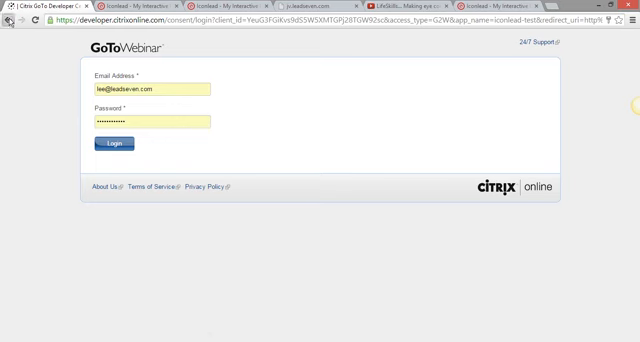
{"action": "left_click", "coordinate": [108, 148]}
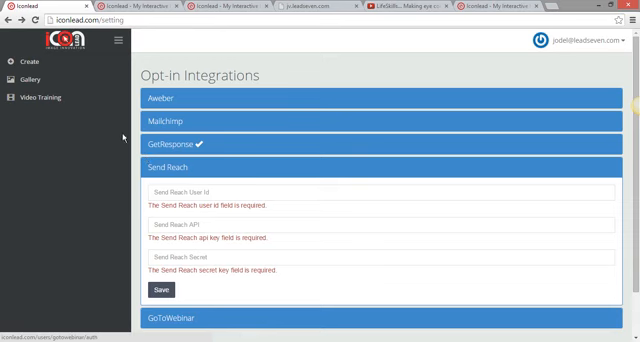
{"action": "left_click", "coordinate": [10, 40]}
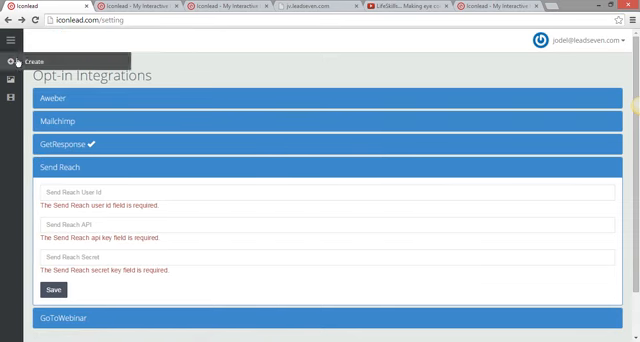
Show the sidebar again and open the Gallery of landscape, laptop and parrot images
{"action": "left_click", "coordinate": [11, 41]}
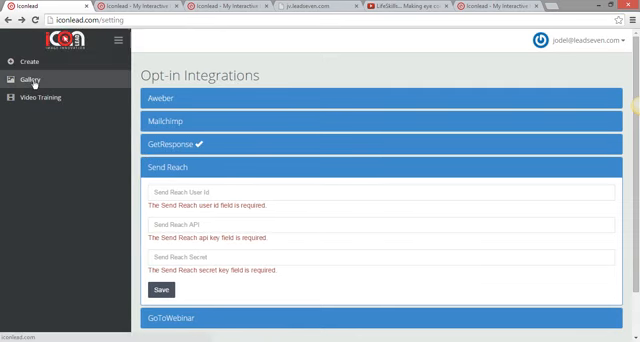
{"action": "left_click", "coordinate": [33, 77]}
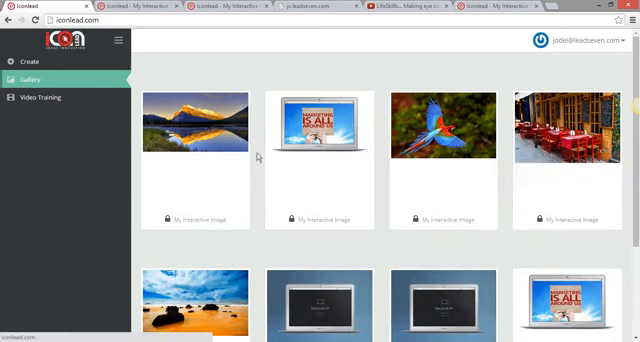
{"action": "mouse_move", "coordinate": [352, 74]}
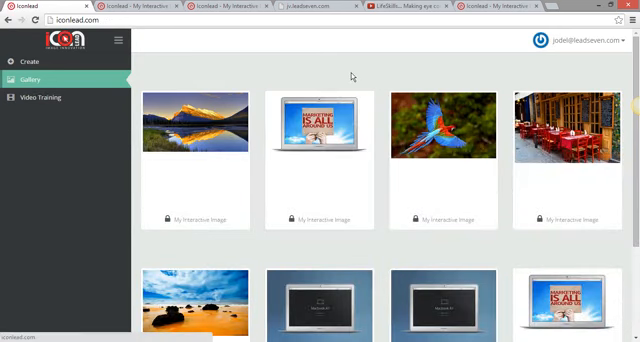